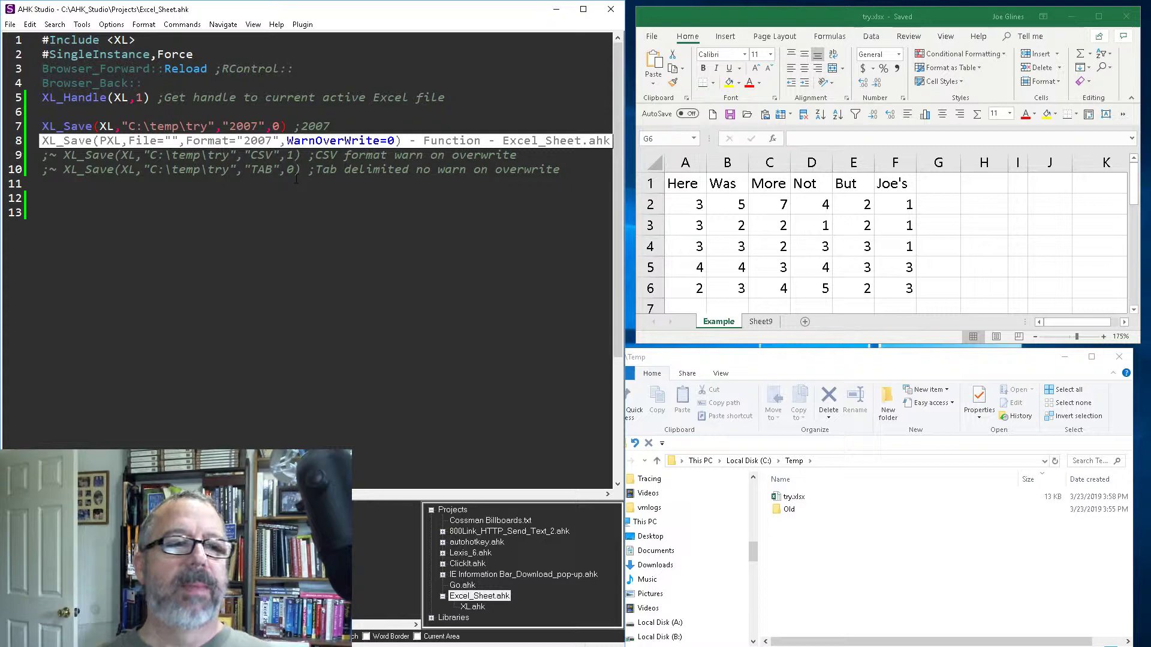
Set the 2007 XL_Save overwrite-warning argument to 1, run it, and confirm replacing try.xlsx.
text(1)
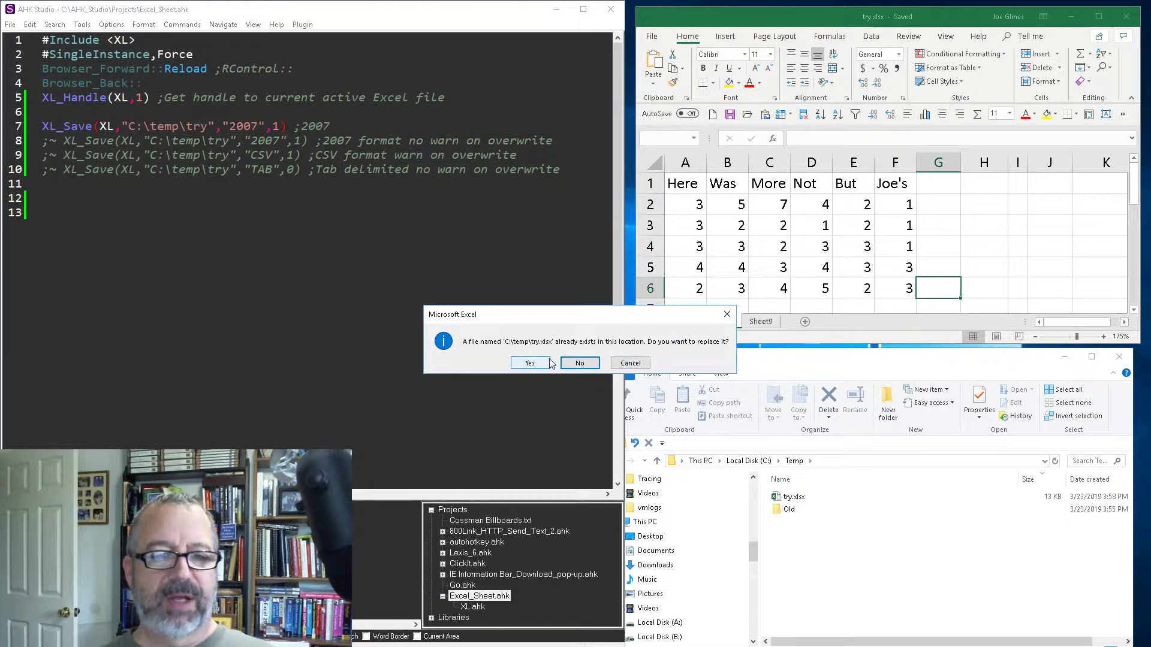
click(530, 362)
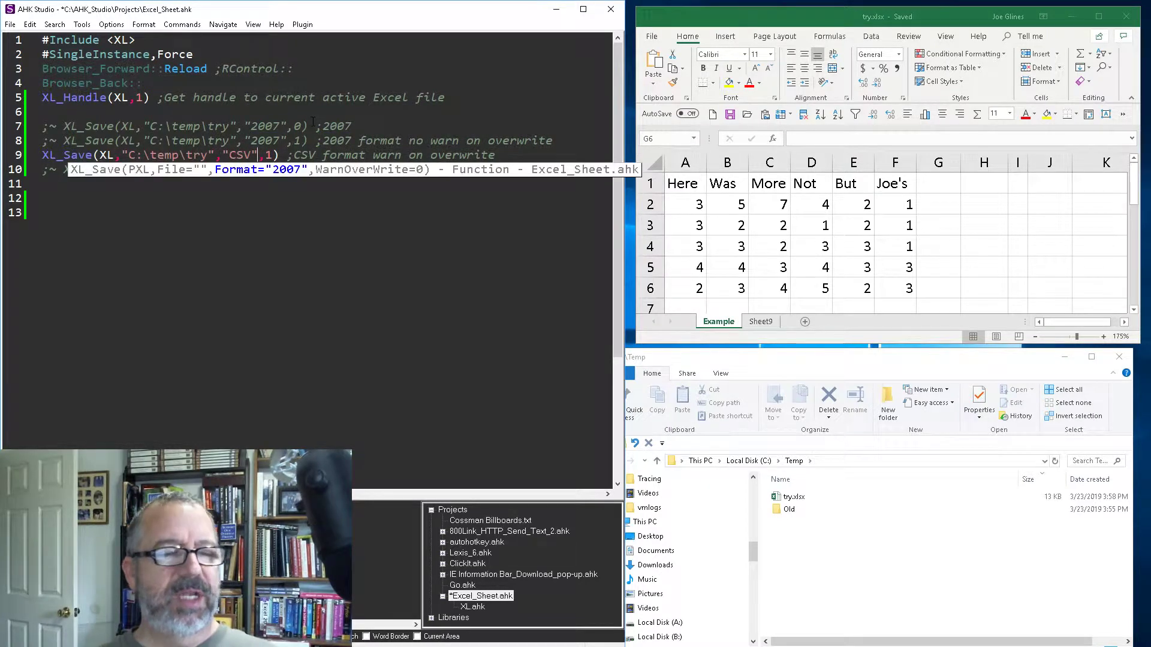
Make the CSV-format XL_Save line active with its overwrite-warning argument set to 0.
text(0)
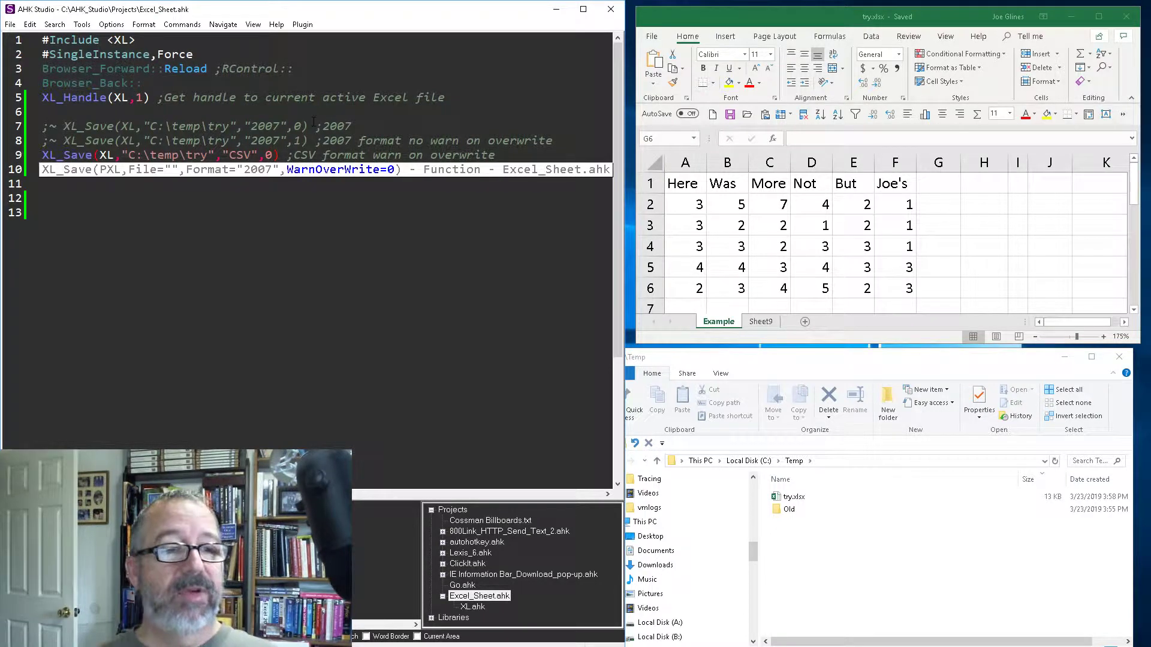
double_click(241, 154)
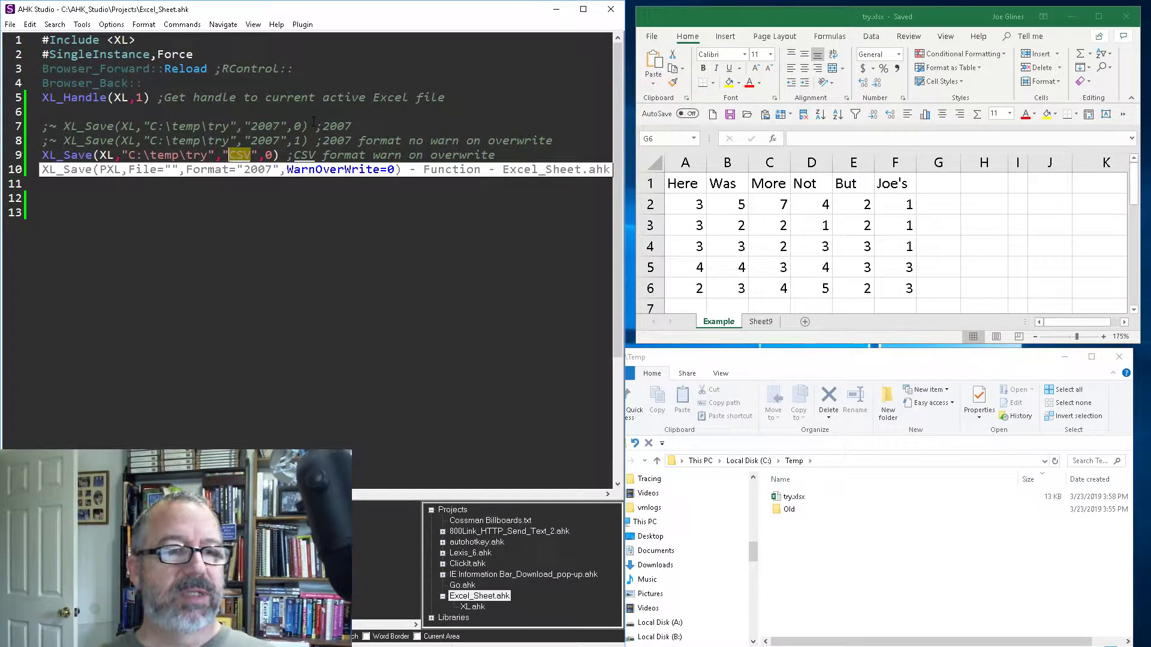